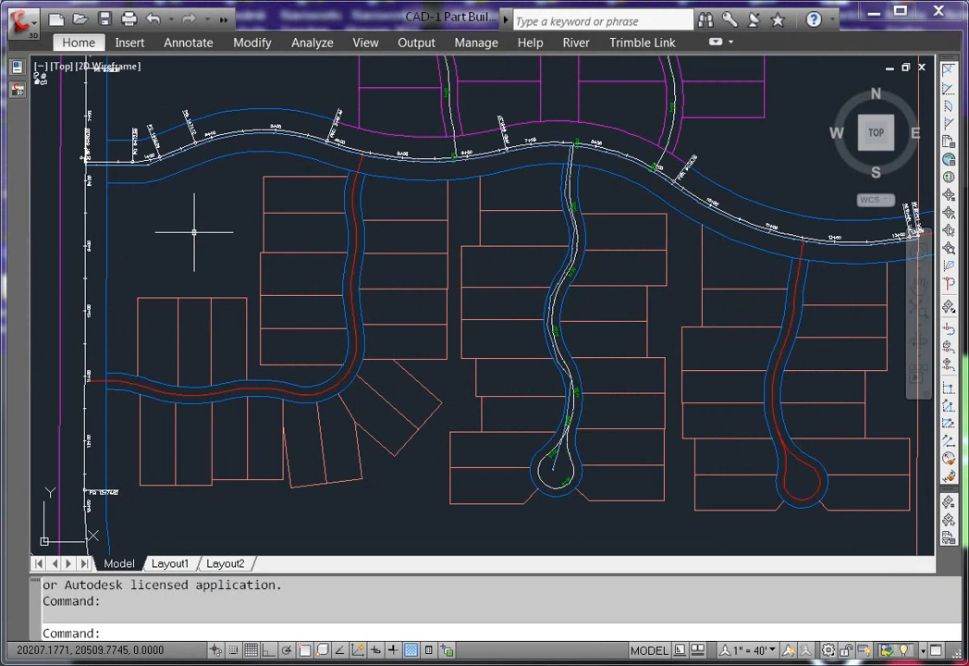
pyautogui.moveTo(255, 263)
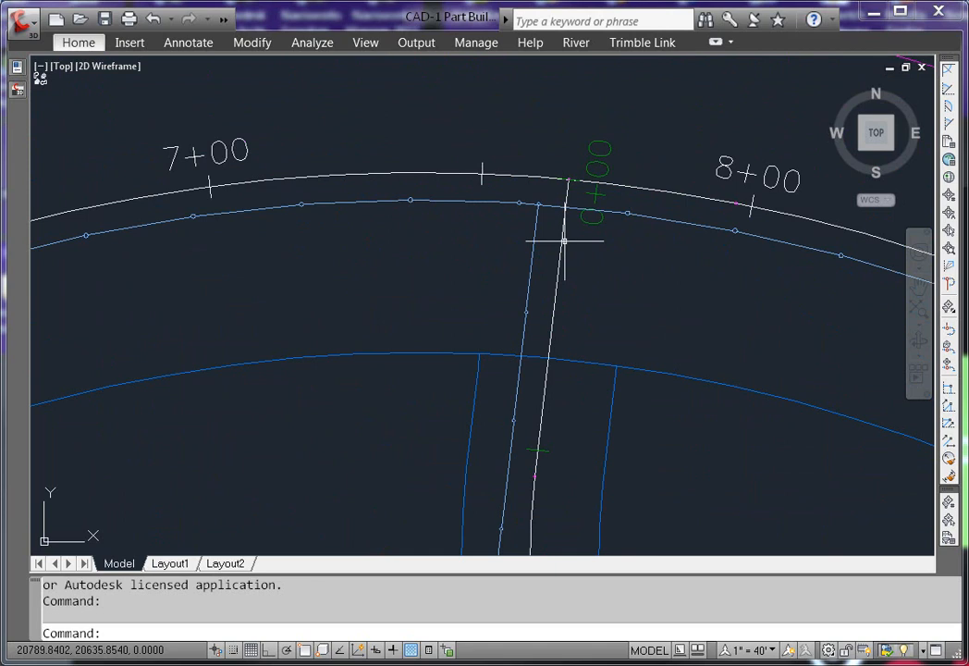
# - Start the CIRCLE command with the C alias
pyautogui.write('C')
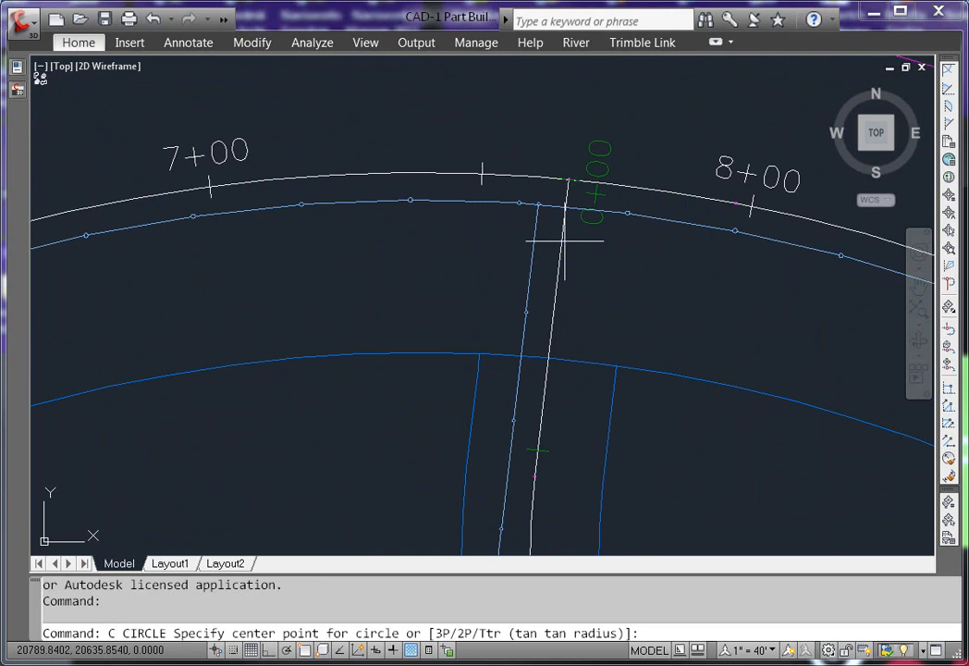
pyautogui.moveTo(559, 240)
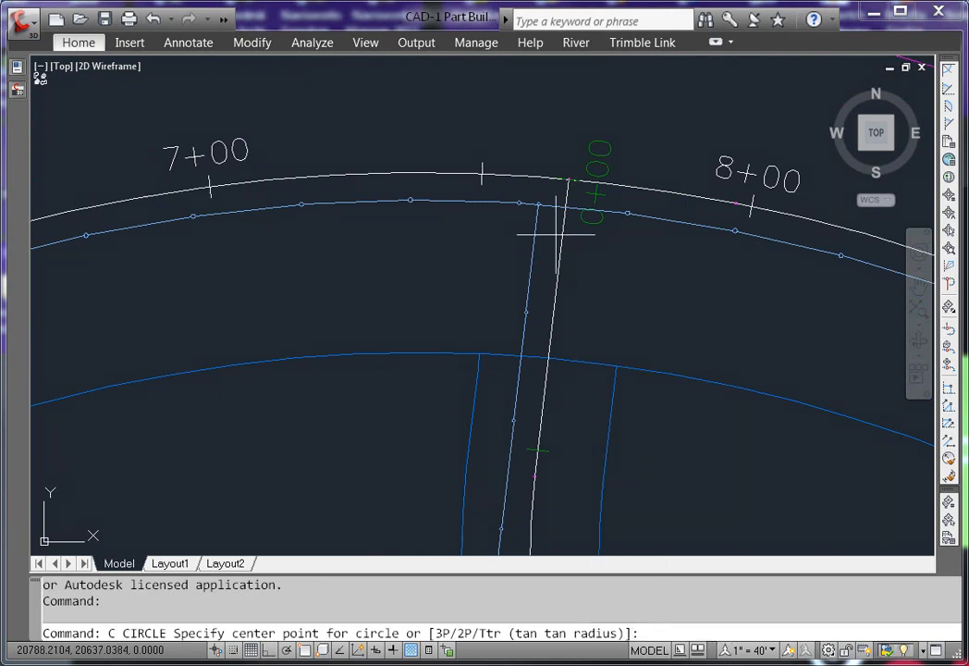
# - Centre the small marker circle on the pipe junction near station 8+00
pyautogui.click(541, 205)
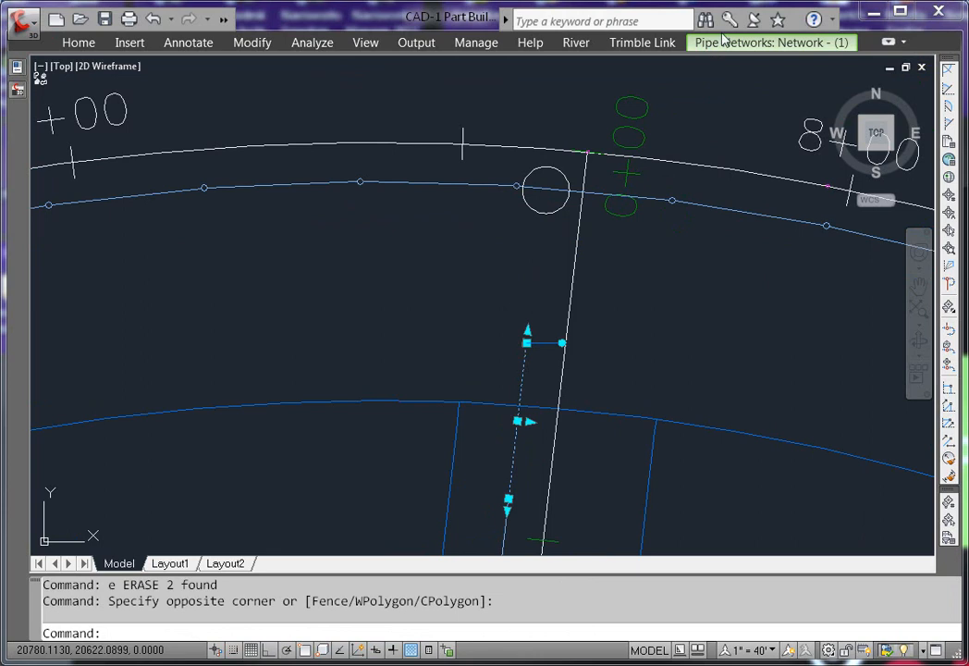
# - Merge the selected side pipe network into WATER as the destination network
pyautogui.click(770, 42)
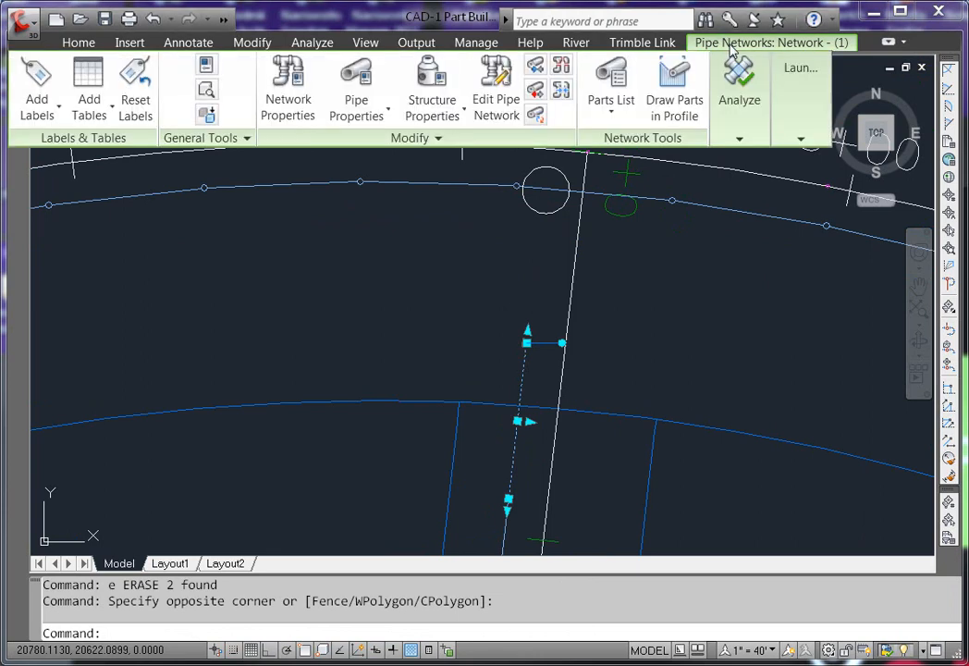
pyautogui.moveTo(563, 89)
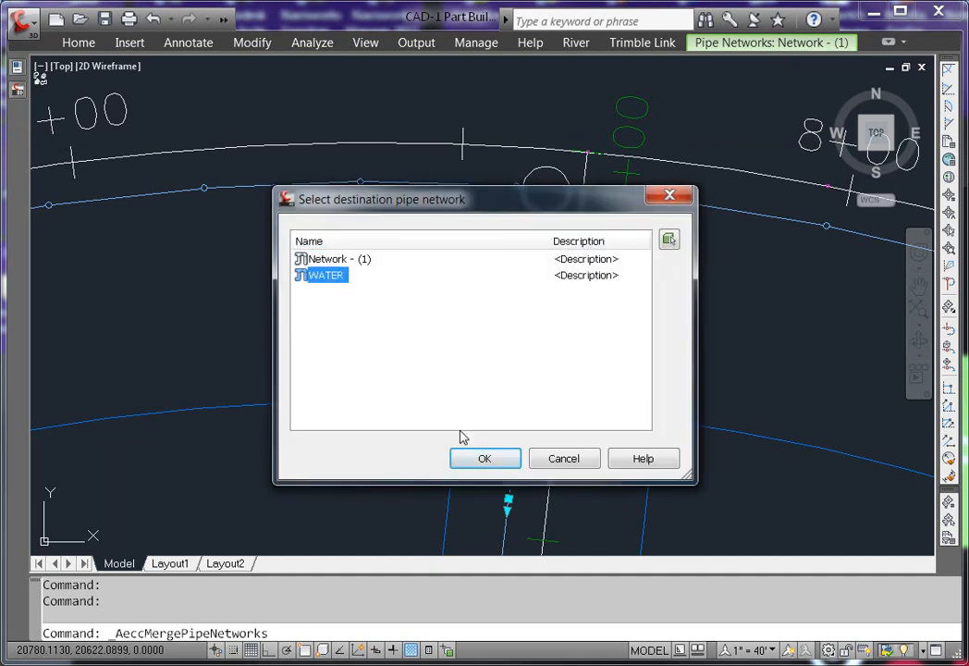
pyautogui.click(484, 459)
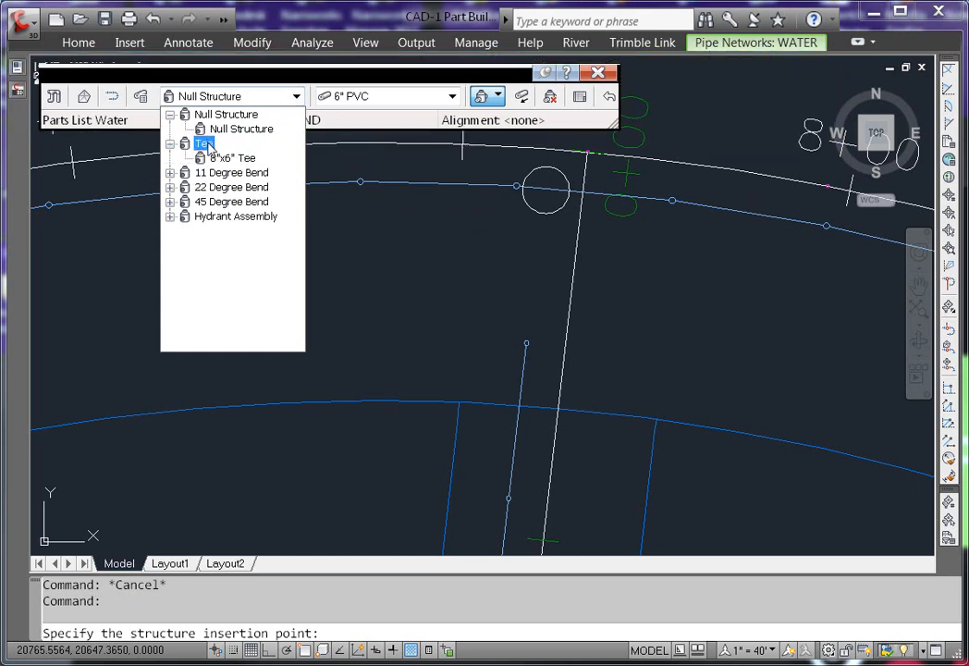
# - Insert an 8"x6" Tee structure at the circled junction on the WATER network
pyautogui.click(231, 157)
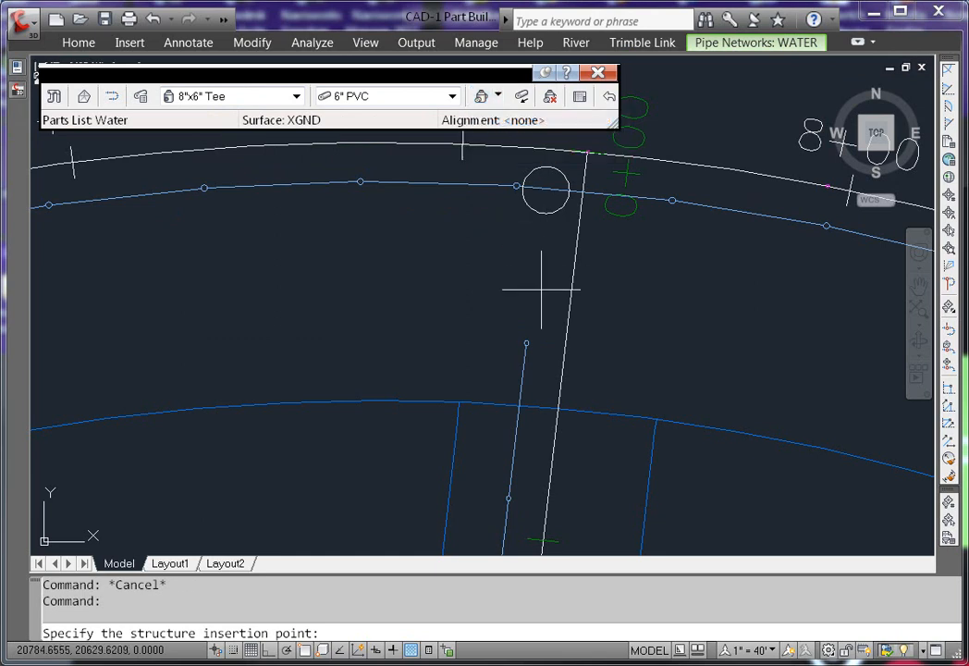
pyautogui.click(546, 176)
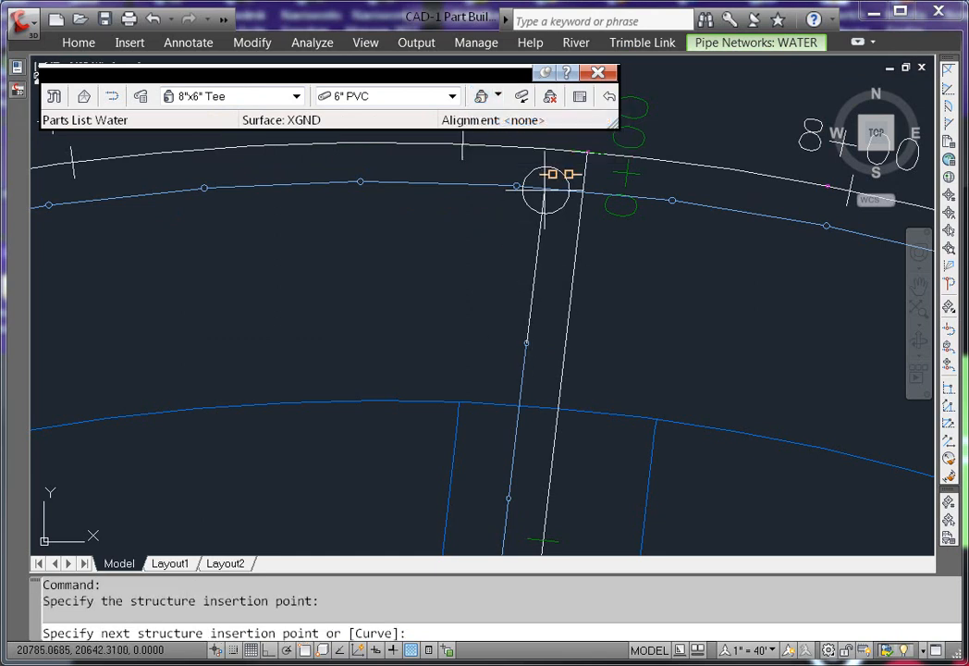